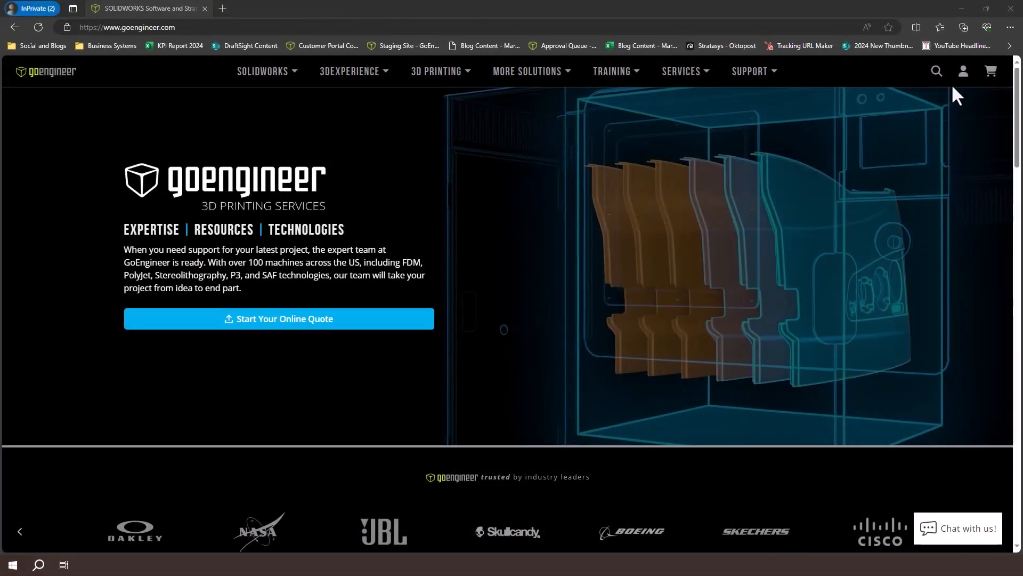
# - Reach the portal sign-in page and back out of creating a new login
pyautogui.click(963, 72)
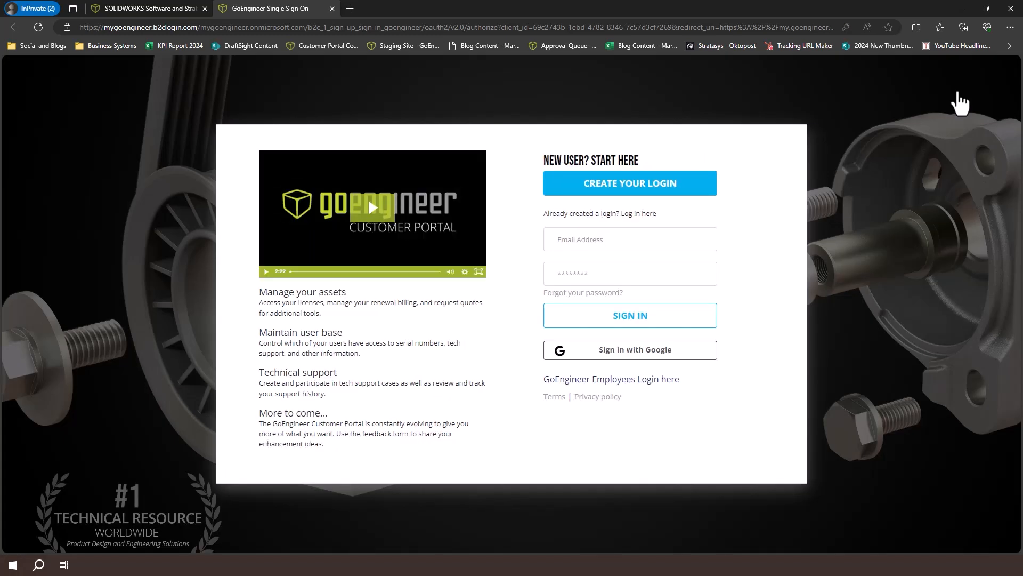
pyautogui.click(629, 183)
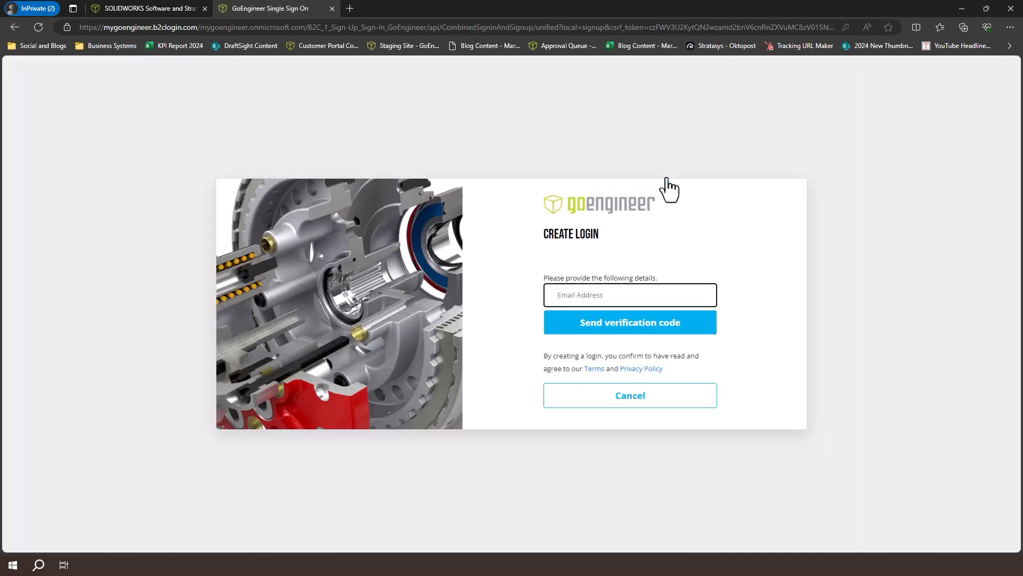
pyautogui.click(629, 294)
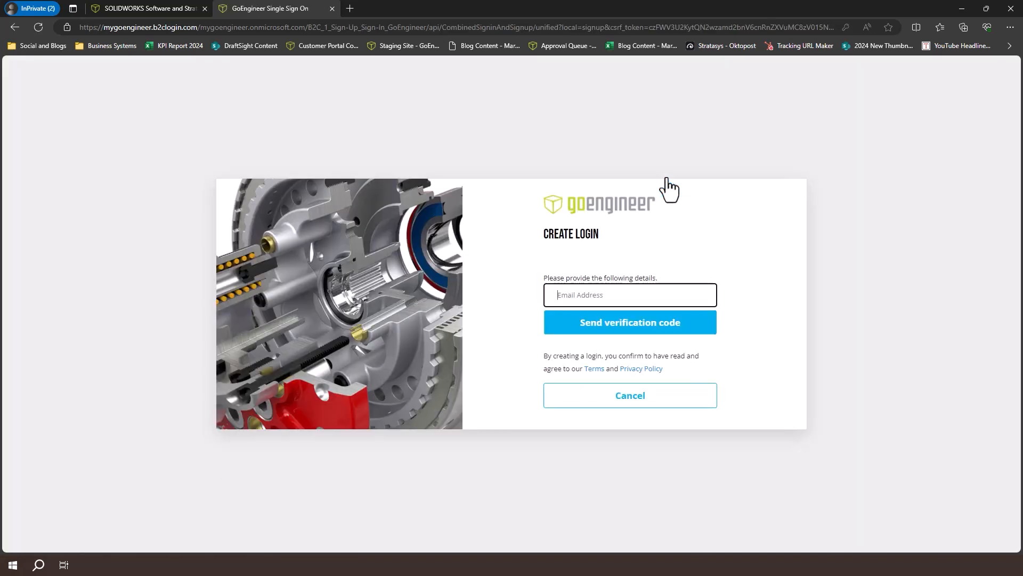
pyautogui.click(629, 395)
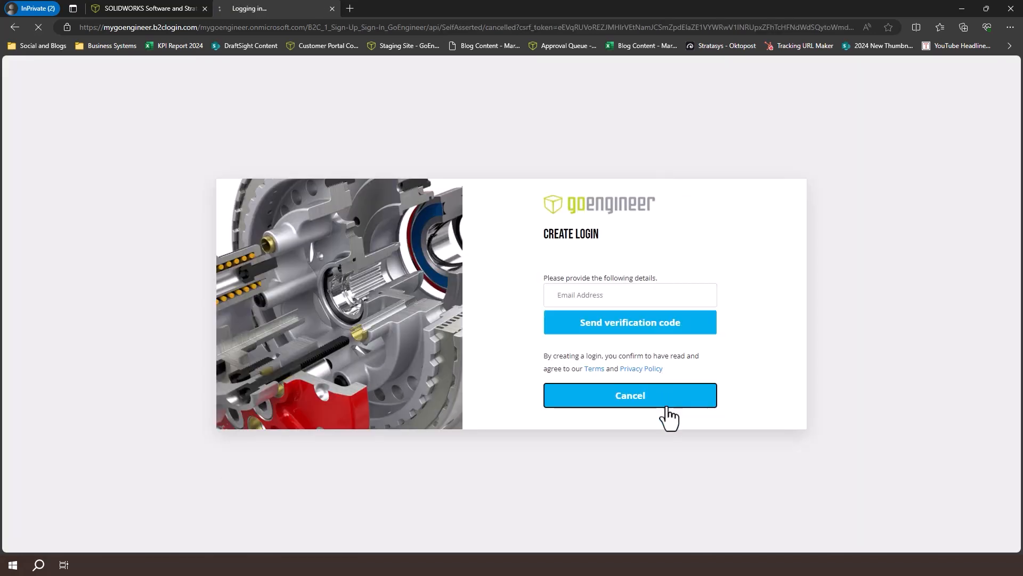
# - Sign in with the existing account's email and password
pyautogui.click(629, 394)
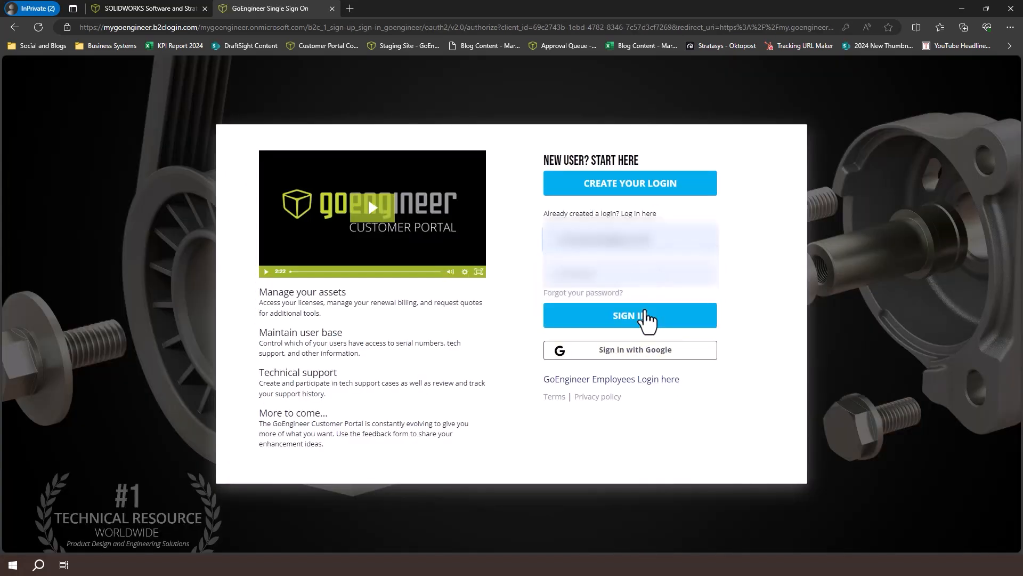
pyautogui.click(629, 316)
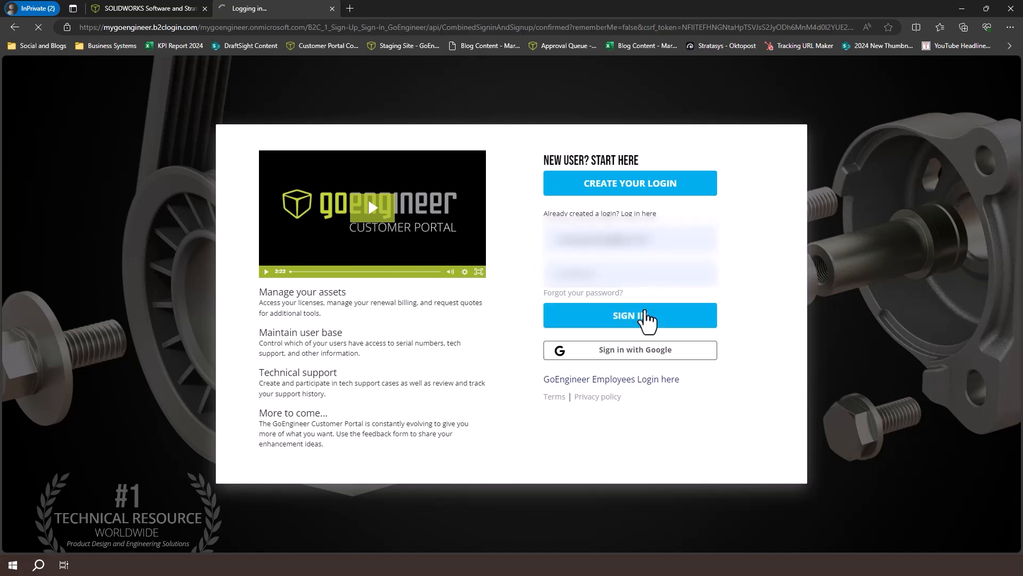
# - Let the login finish and land on the dashboard account overview
pyautogui.click(629, 316)
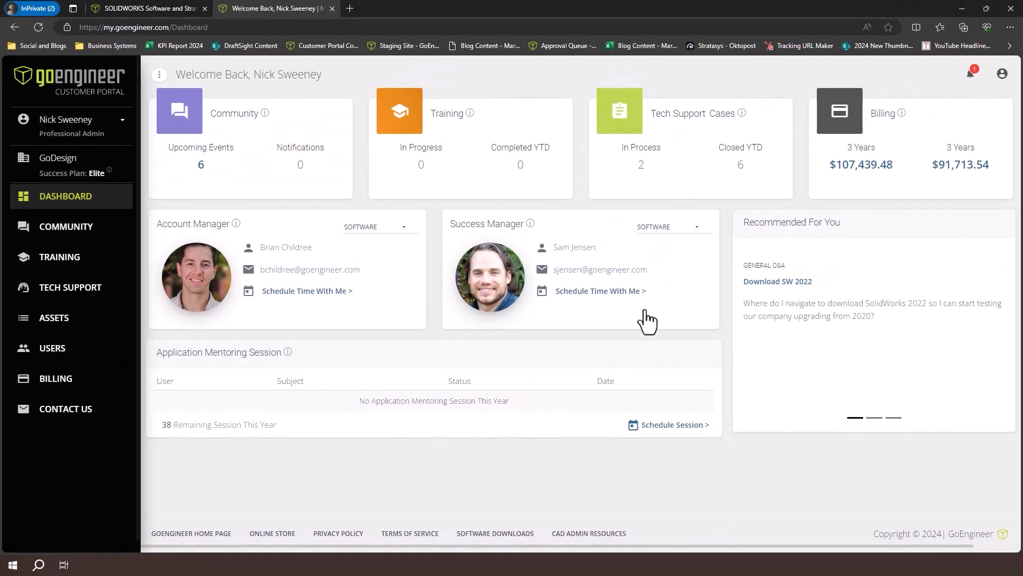
pyautogui.click(673, 424)
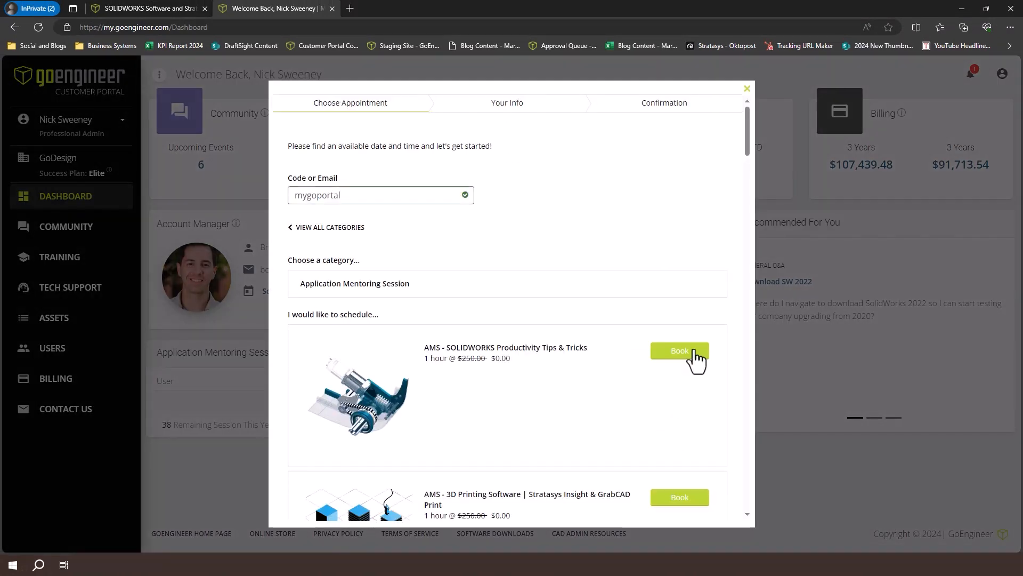
pyautogui.click(679, 350)
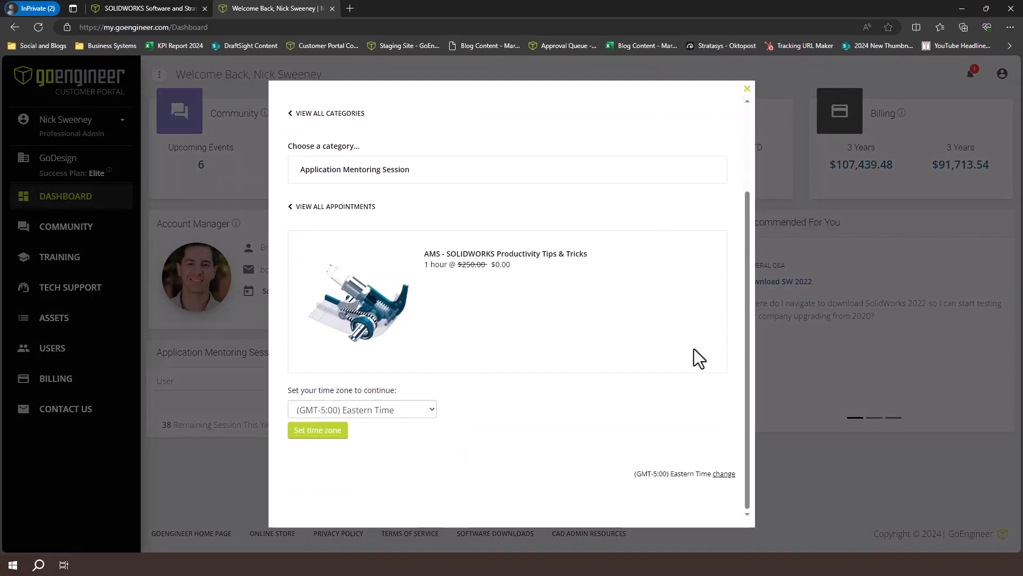
pyautogui.click(317, 430)
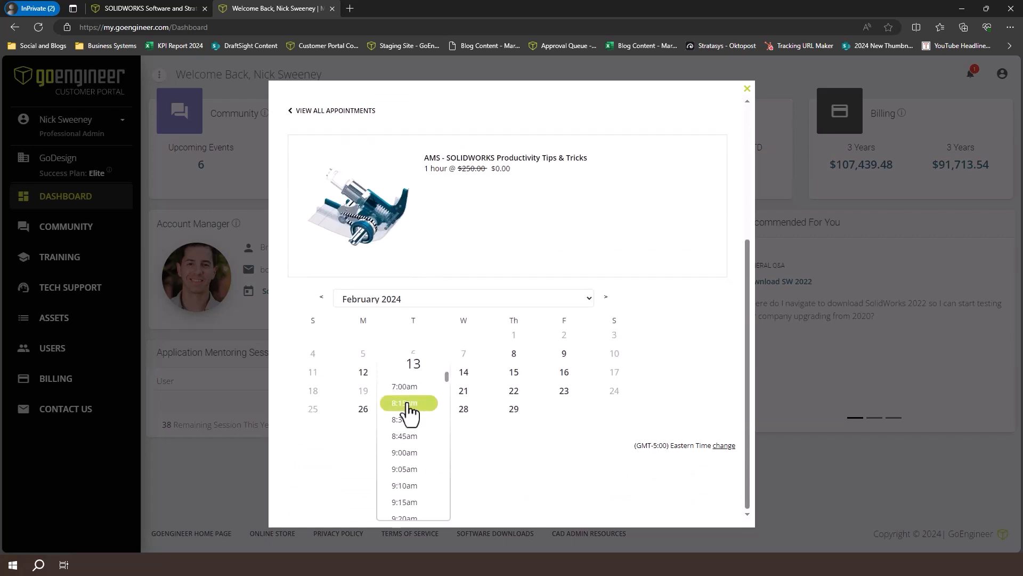
pyautogui.click(404, 484)
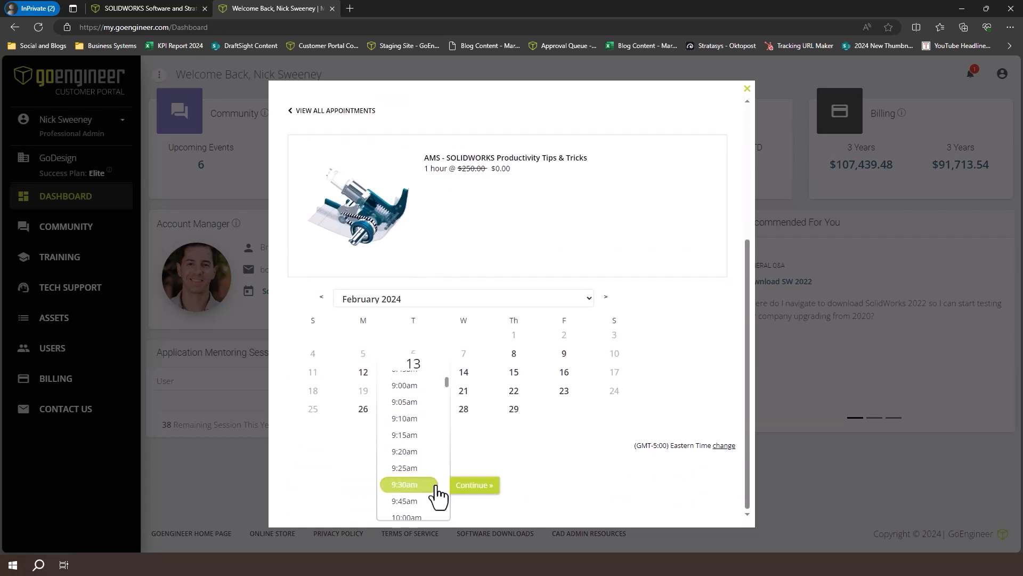
pyautogui.click(473, 484)
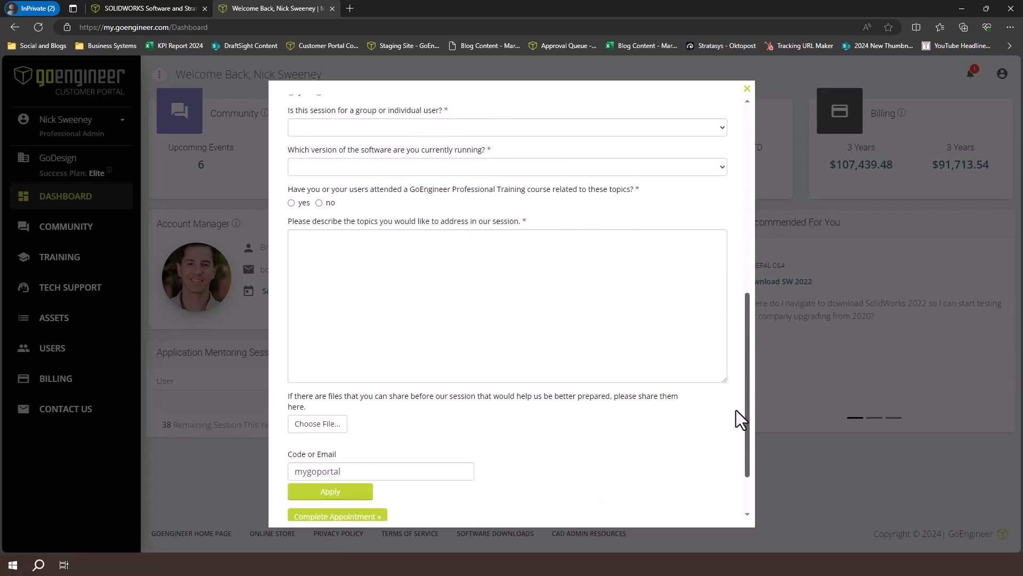
pyautogui.scroll(-3)
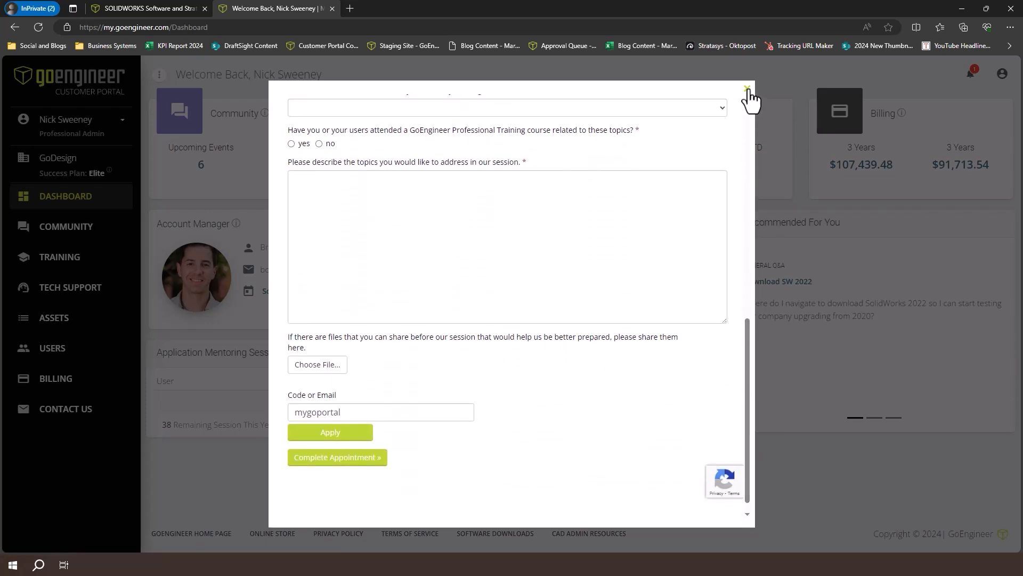
pyautogui.click(748, 89)
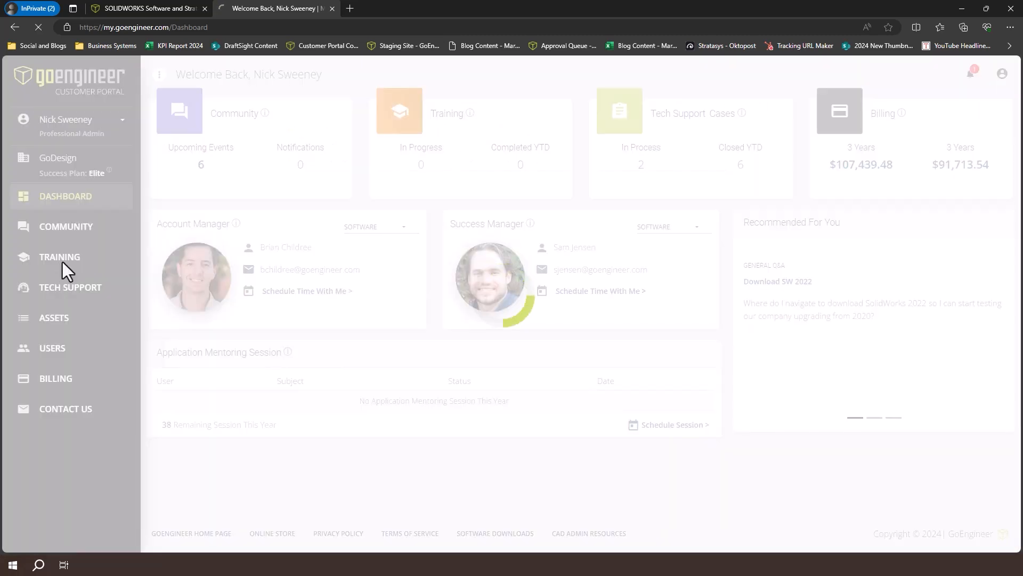
pyautogui.click(60, 257)
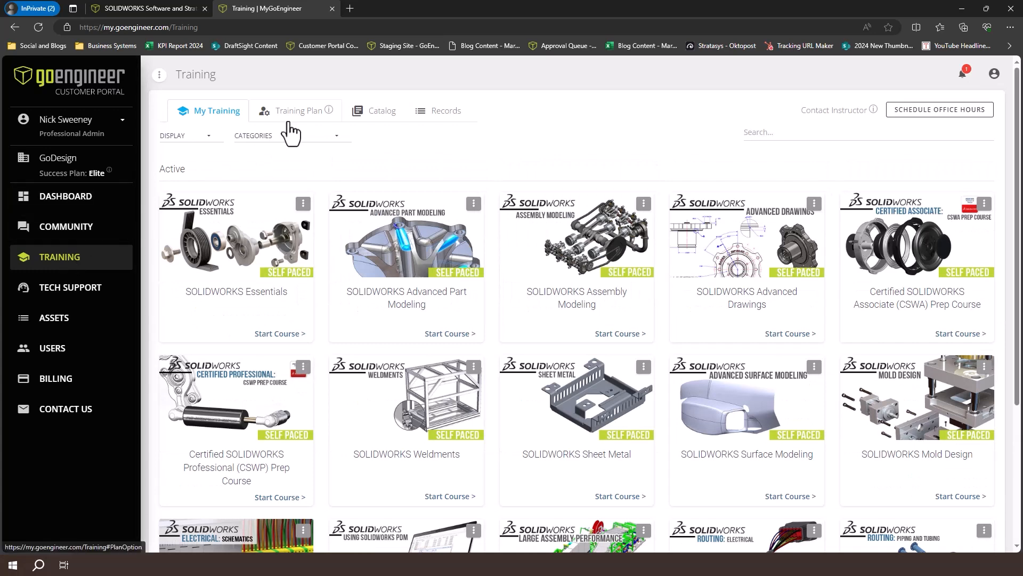
pyautogui.click(298, 110)
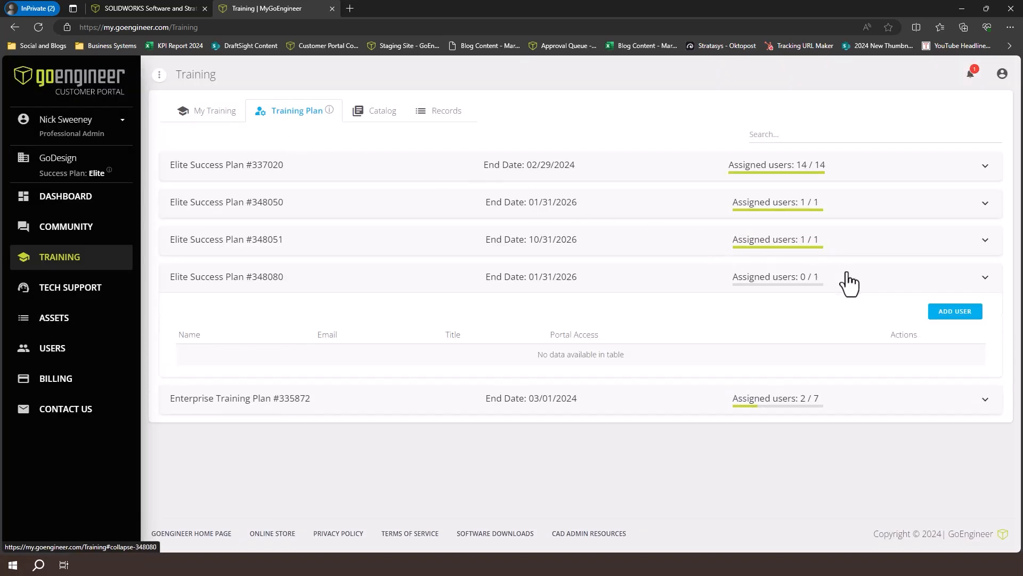
pyautogui.click(955, 311)
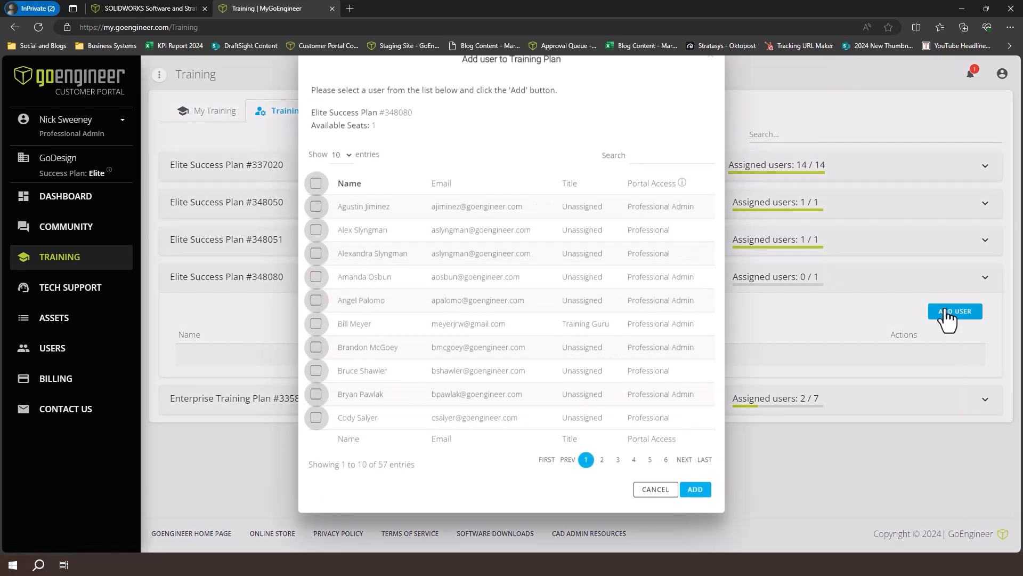
pyautogui.click(315, 347)
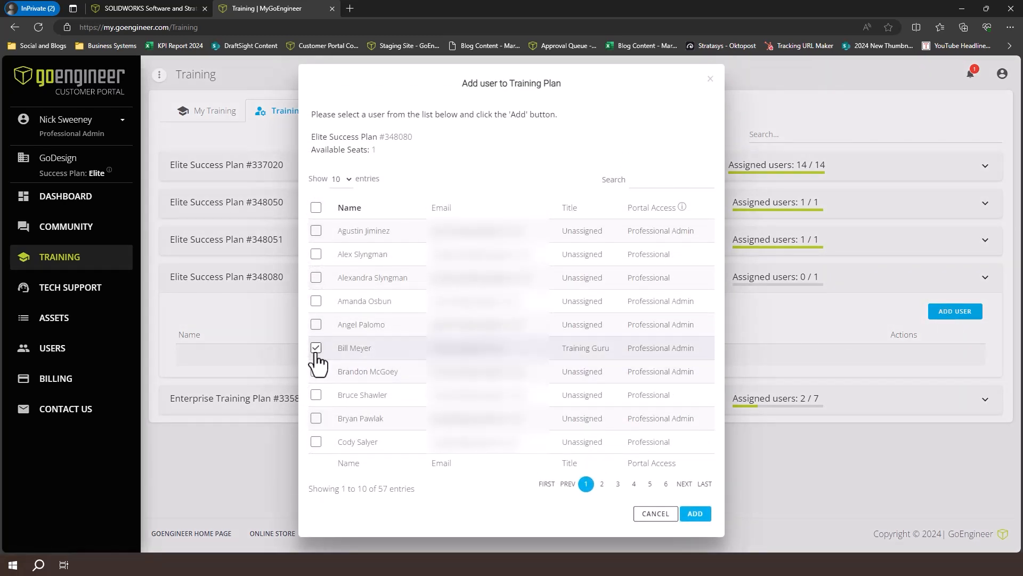
pyautogui.click(694, 513)
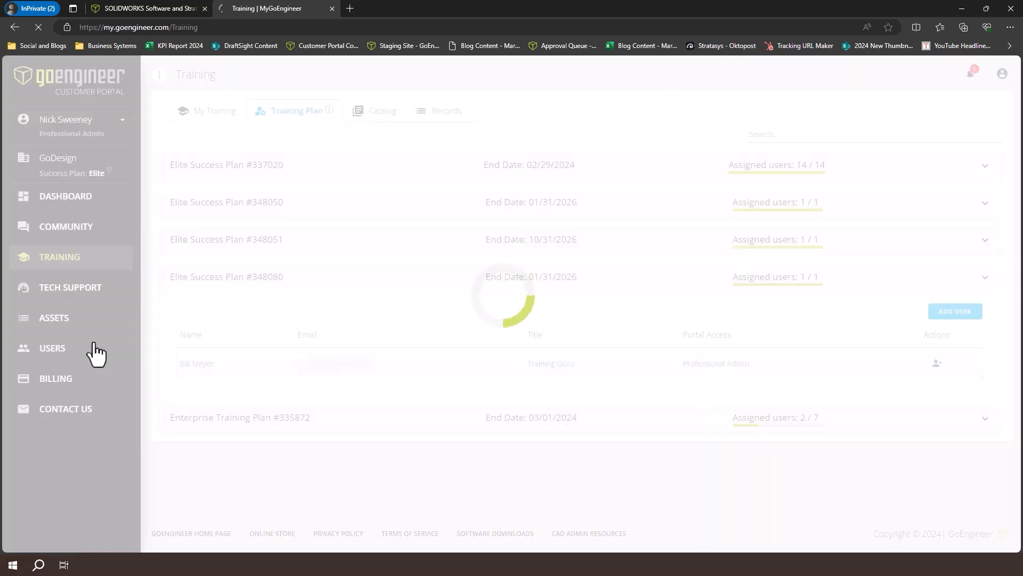
# - Show the Users list, then dismiss the Create New User form empty
pyautogui.click(52, 348)
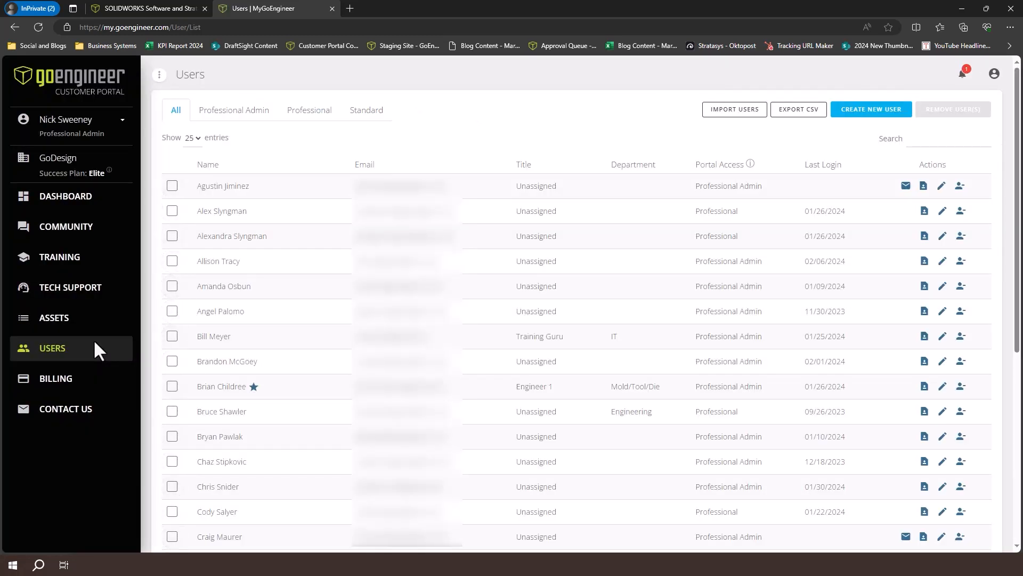
pyautogui.click(871, 108)
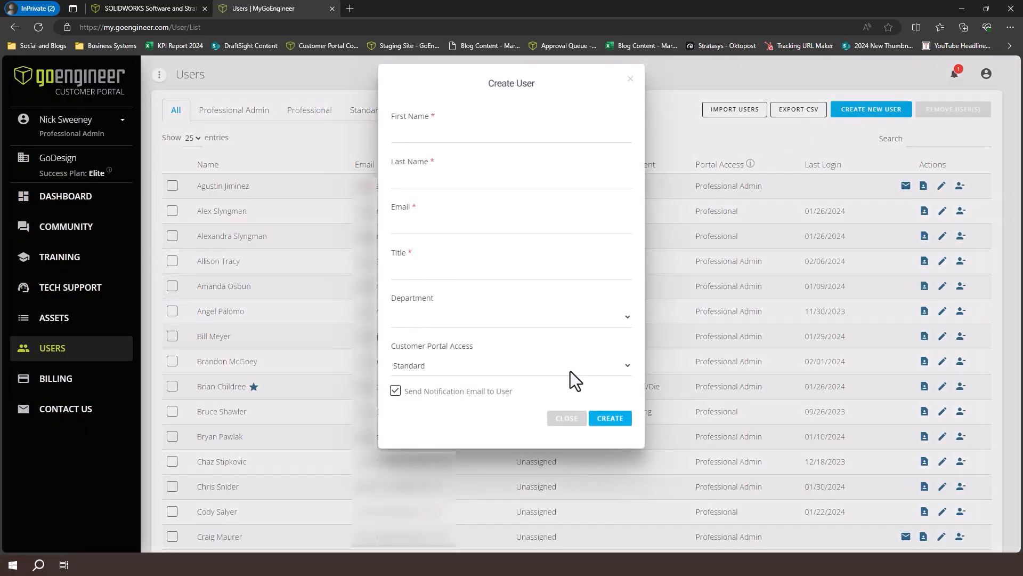
pyautogui.click(565, 418)
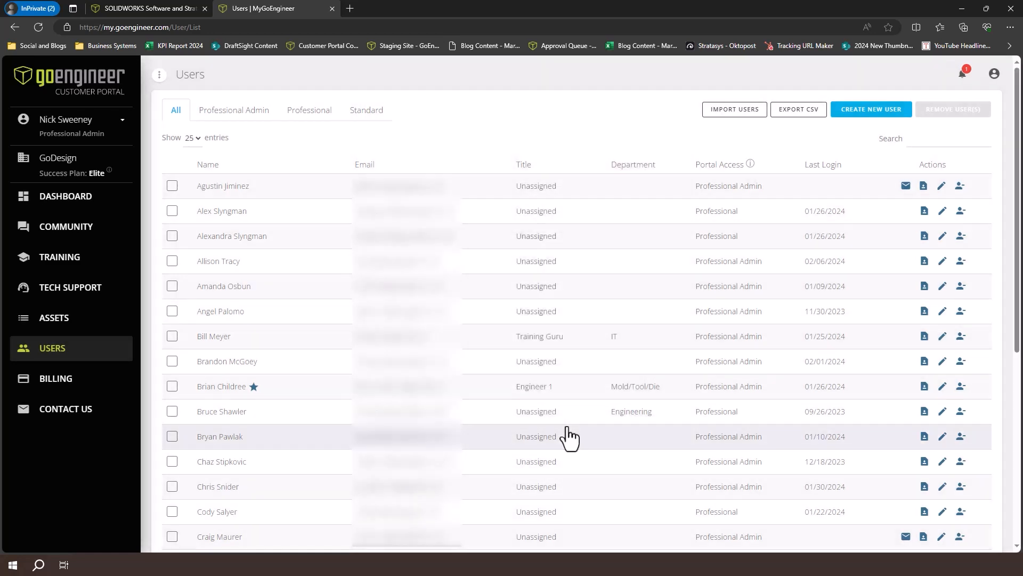
pyautogui.moveTo(231, 336)
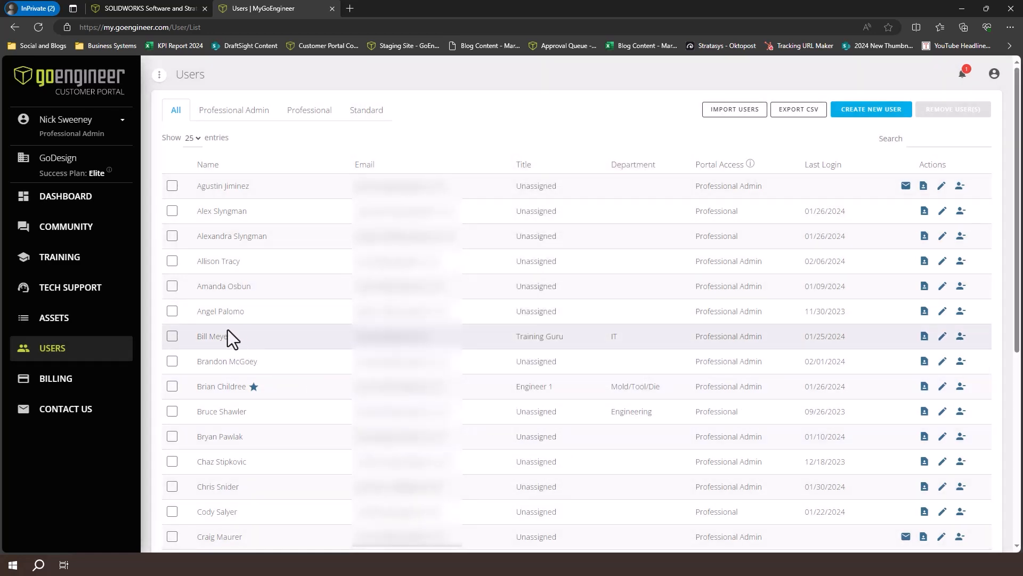
# - View the in-process, closed and archived tech support case lists
pyautogui.click(70, 287)
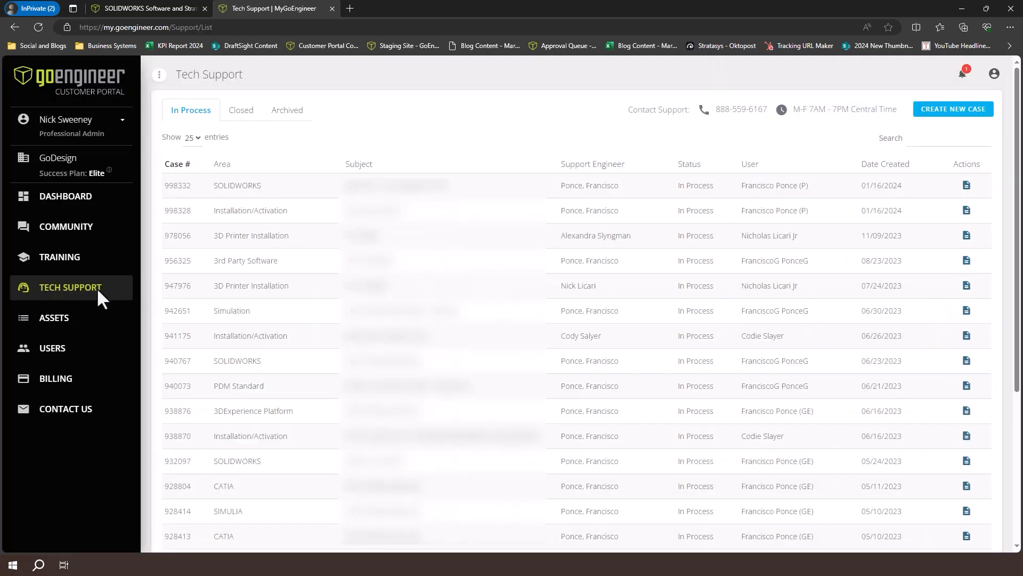
pyautogui.click(241, 110)
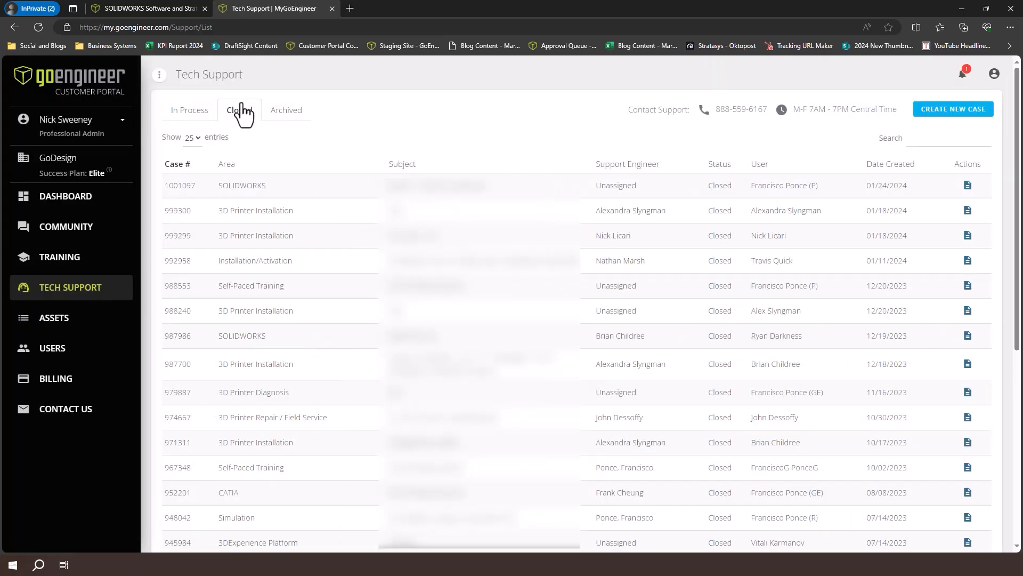
pyautogui.click(285, 110)
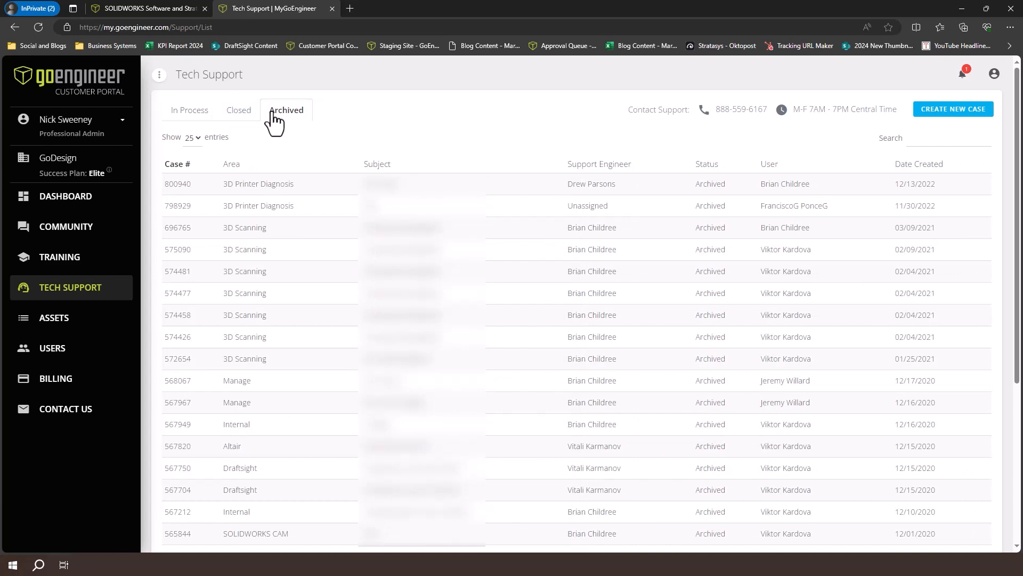
pyautogui.moveTo(946, 126)
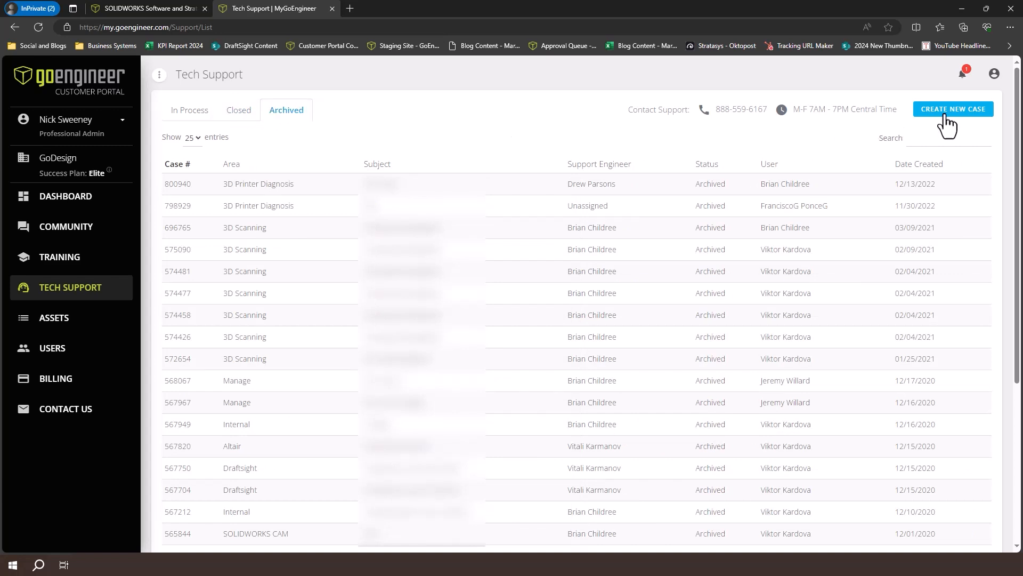
# - Start a new support case with DriveWorks as its area
pyautogui.click(953, 109)
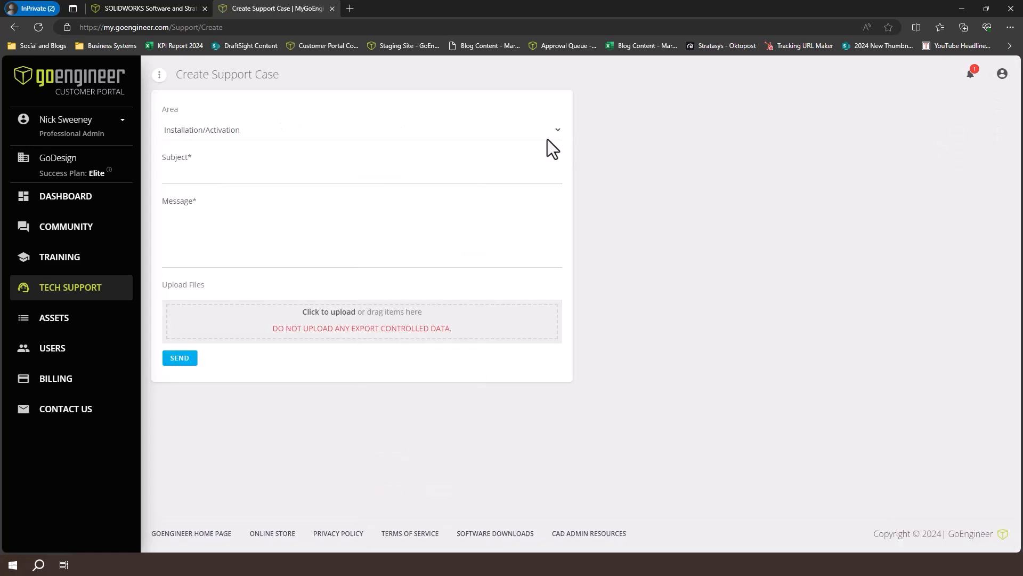
pyautogui.click(359, 129)
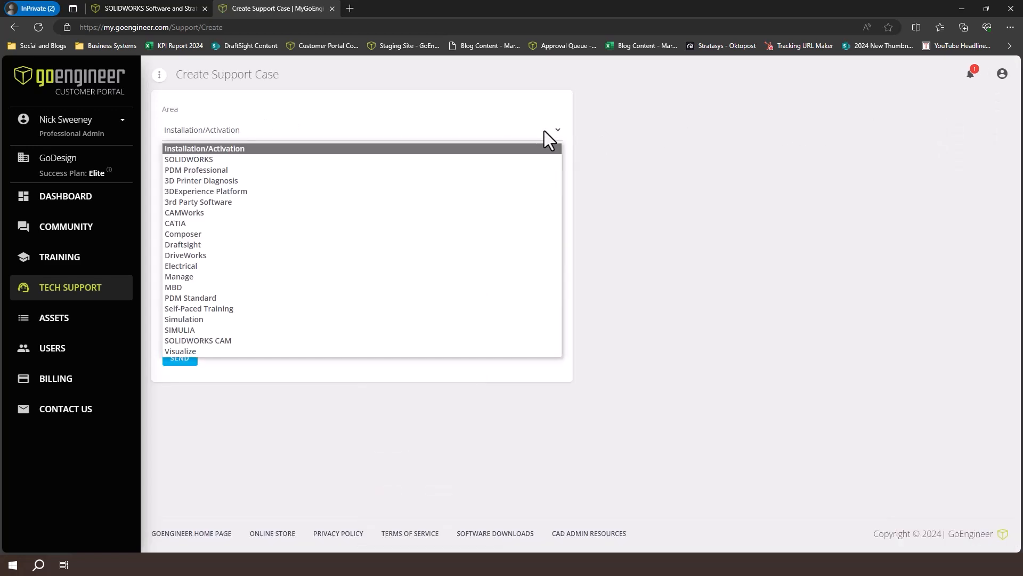
pyautogui.moveTo(292, 234)
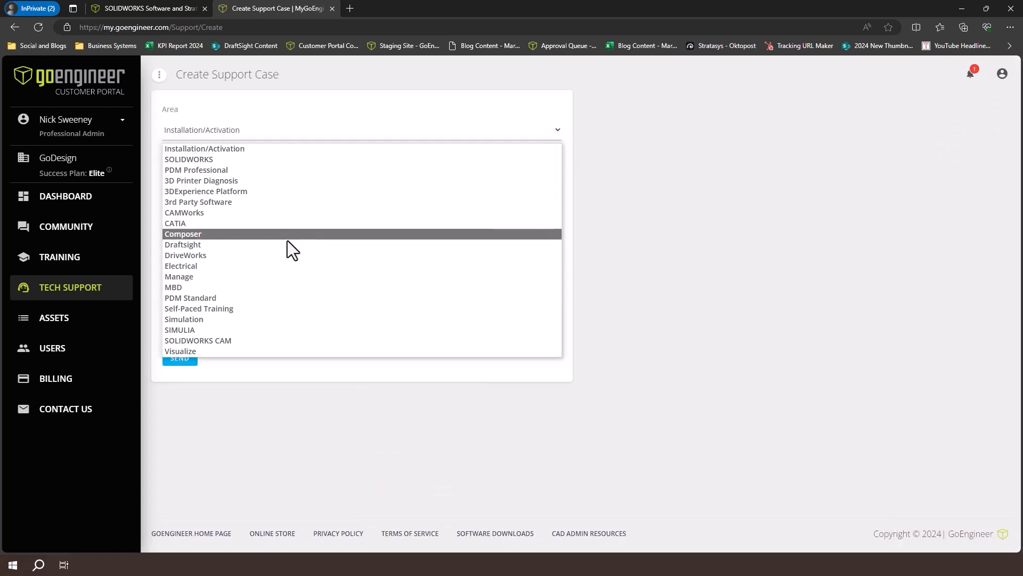
pyautogui.click(185, 254)
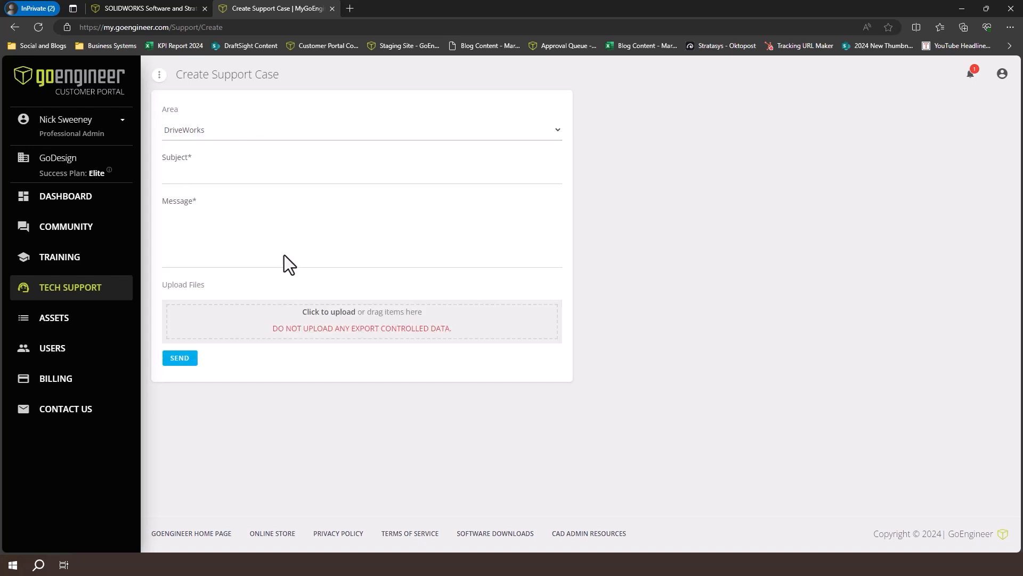
pyautogui.moveTo(284, 266)
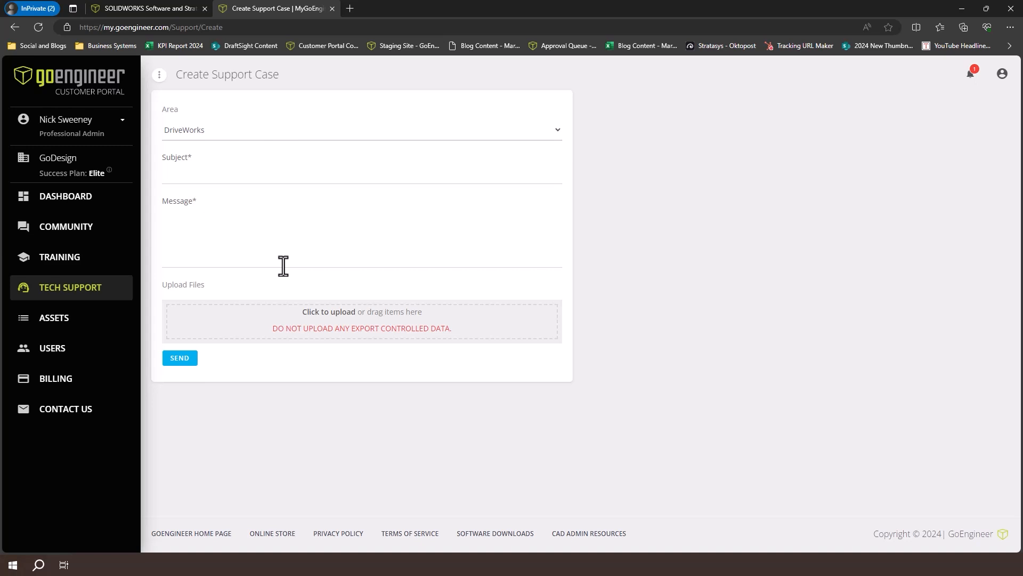
# - Leave the case at the Message field and return to the dashboard
pyautogui.click(65, 196)
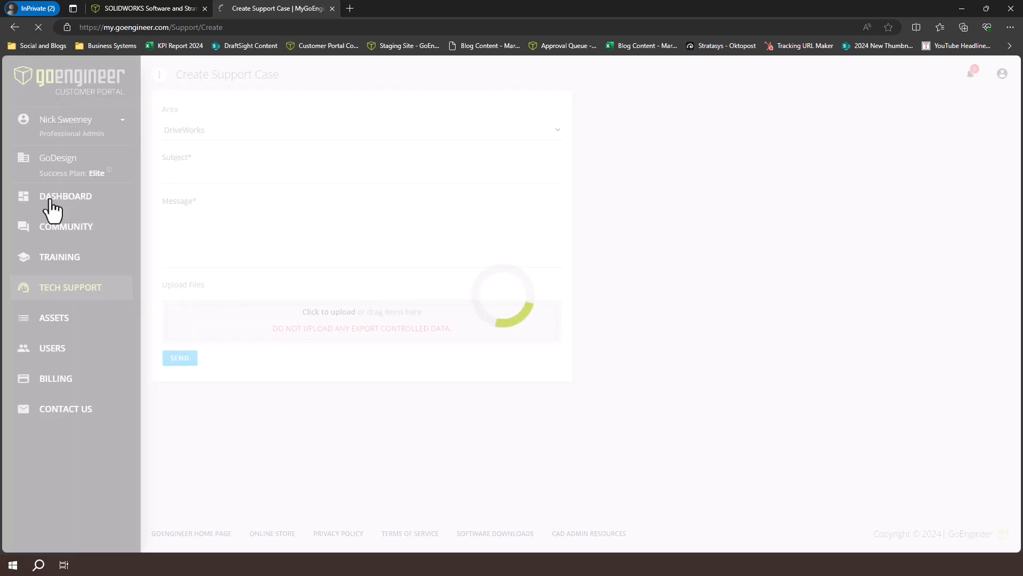
pyautogui.click(65, 196)
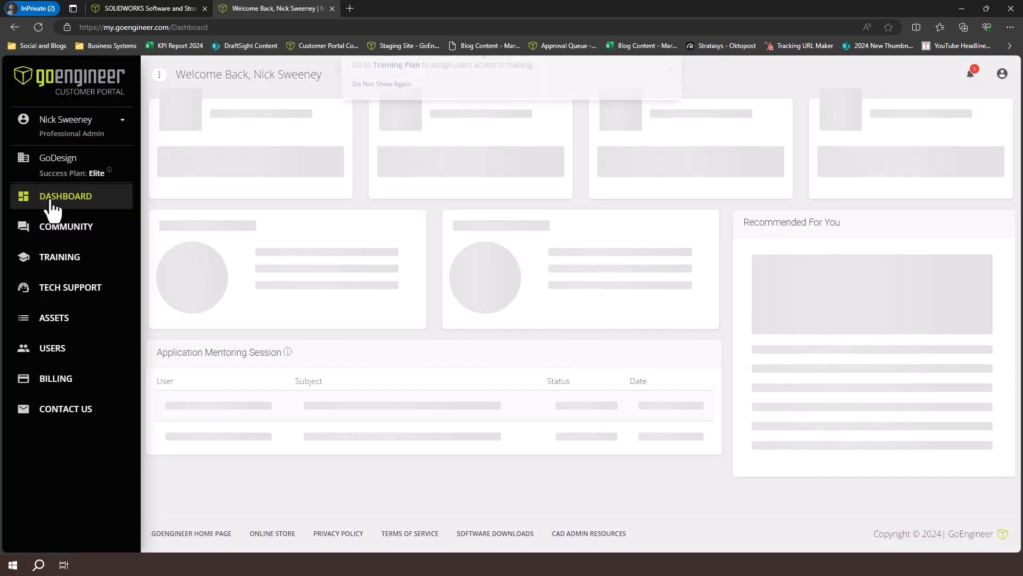